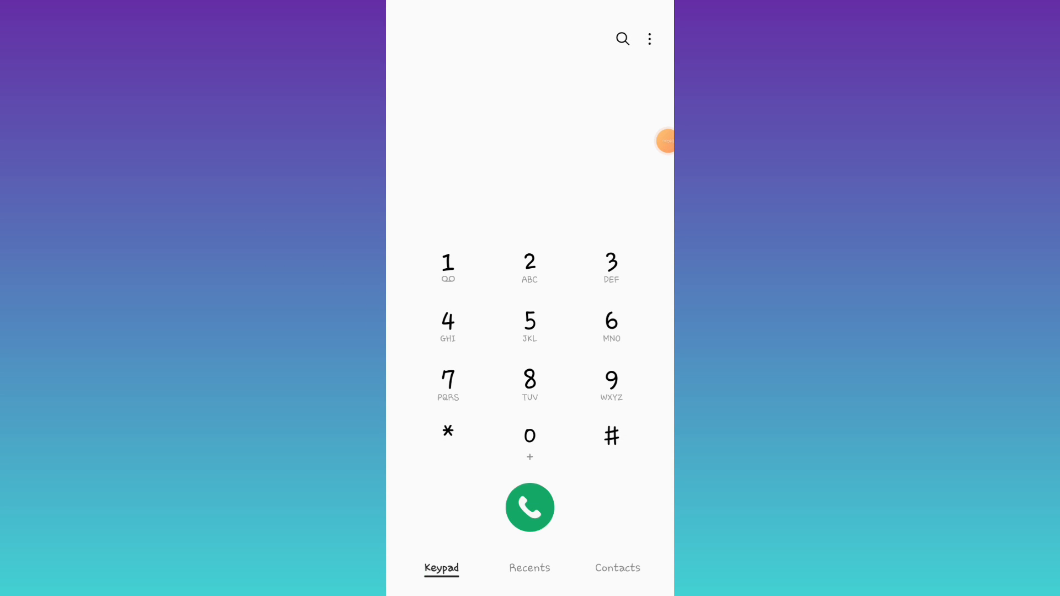
Dial the carrier's account-information USSD code so its reply menu appears
{"action": "left_click", "coordinate": [530, 508]}
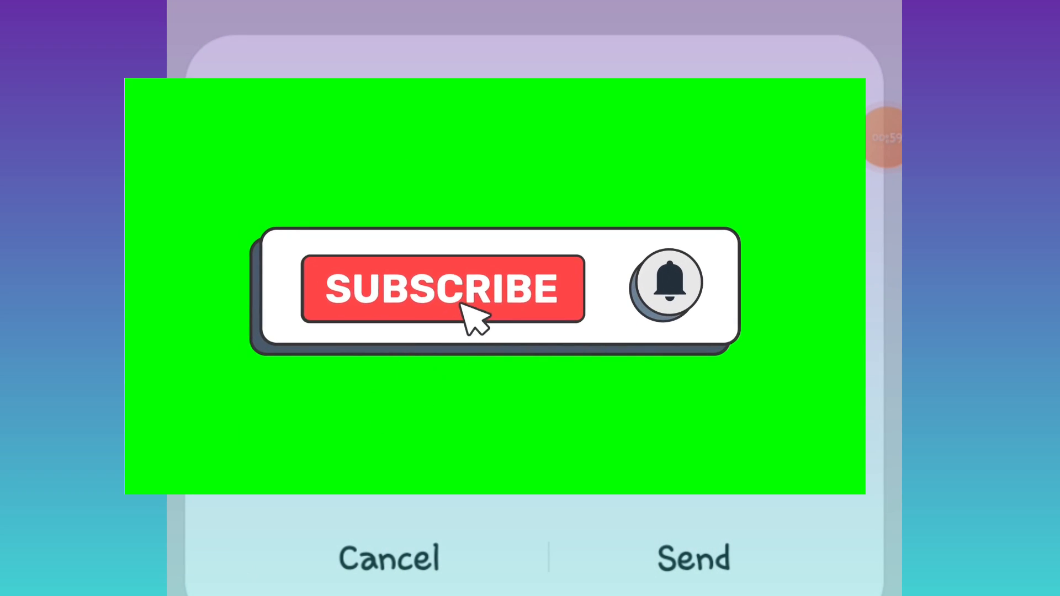
Enter 1 in the USSD reply field to choose More Details
{"action": "left_click", "coordinate": [452, 296]}
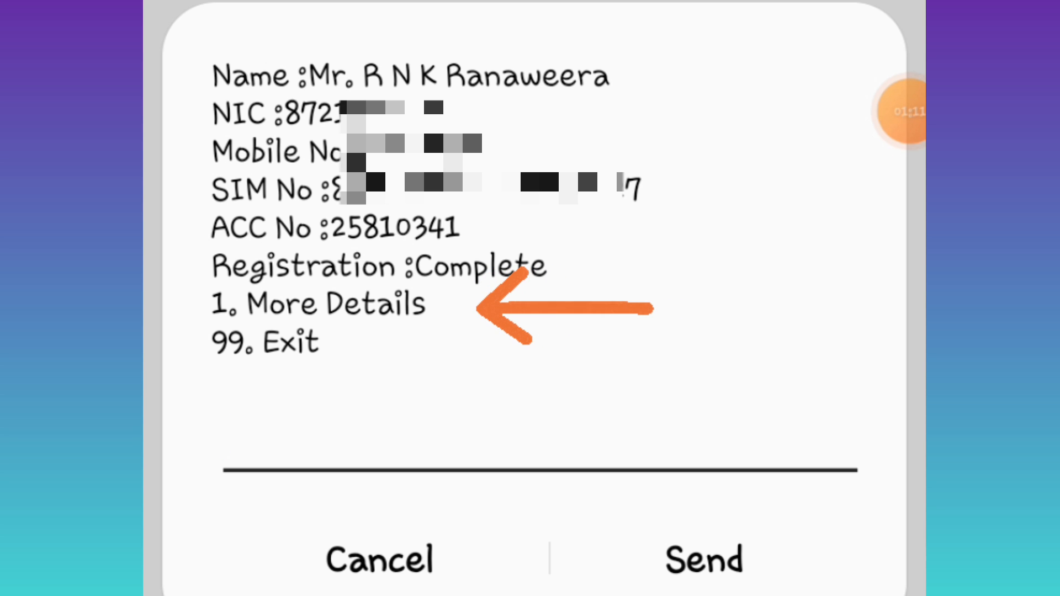
{"action": "type", "text": "1"}
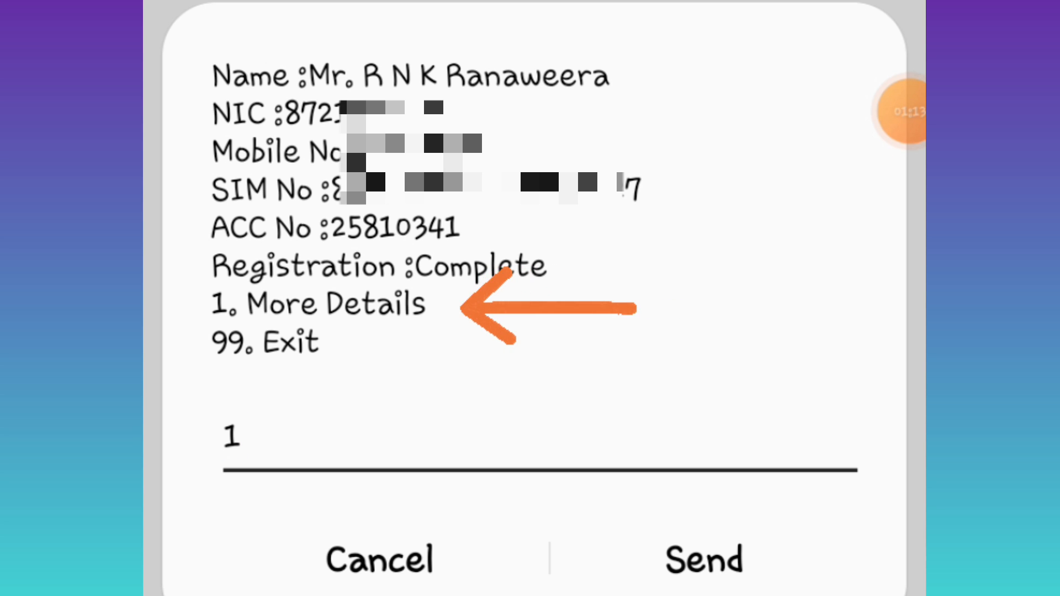
Send the reply, then answer 2 for Numbers on Same NIC and send it
{"action": "left_click", "coordinate": [705, 561]}
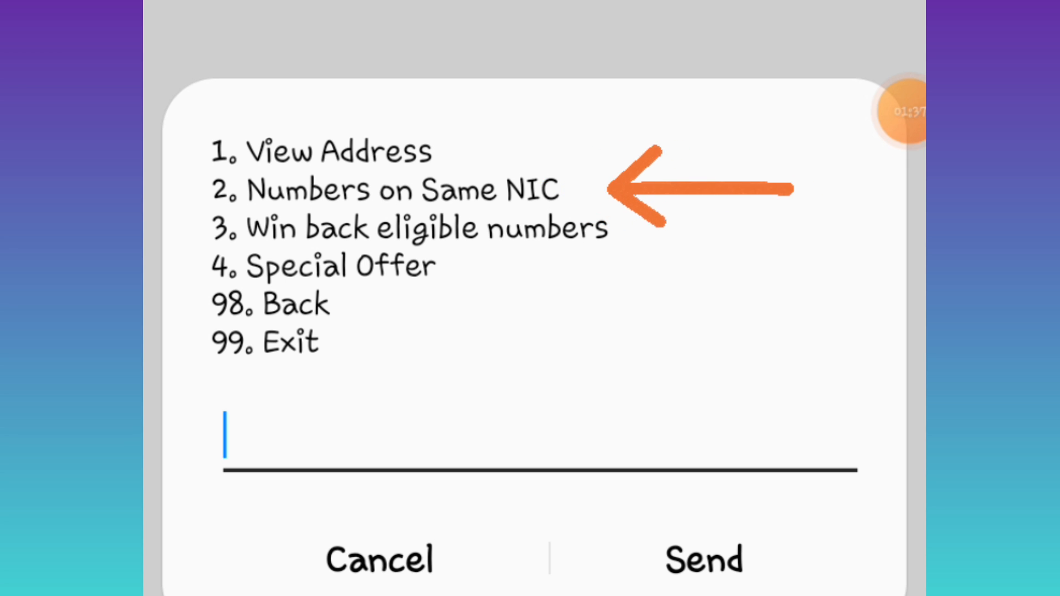
{"action": "type", "text": "2"}
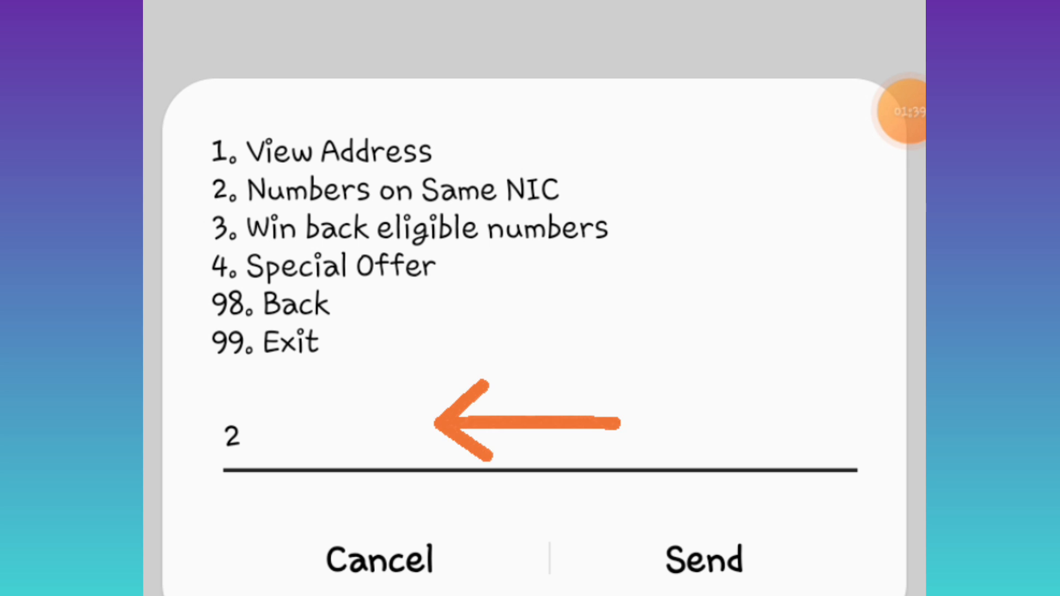
{"action": "left_click", "coordinate": [702, 558]}
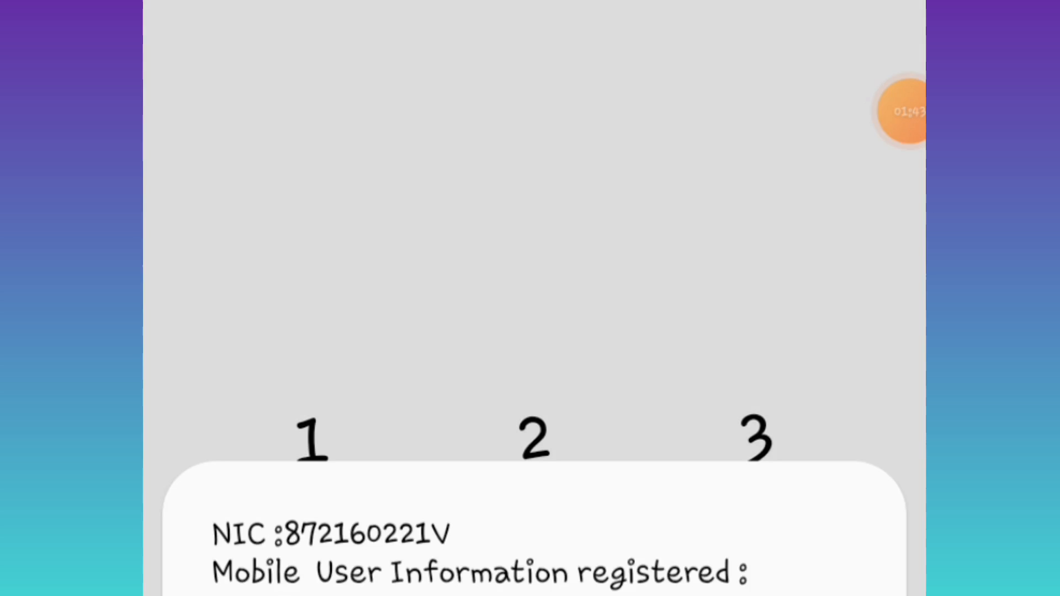